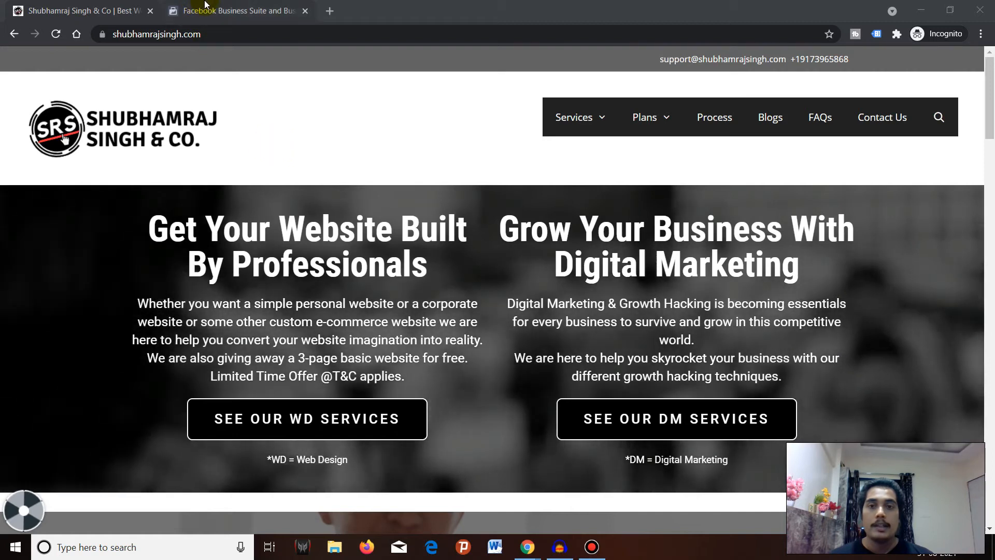
Switch to the 'Facebook Business Suite and Business Manager' tab at business.facebook.com.
click(240, 11)
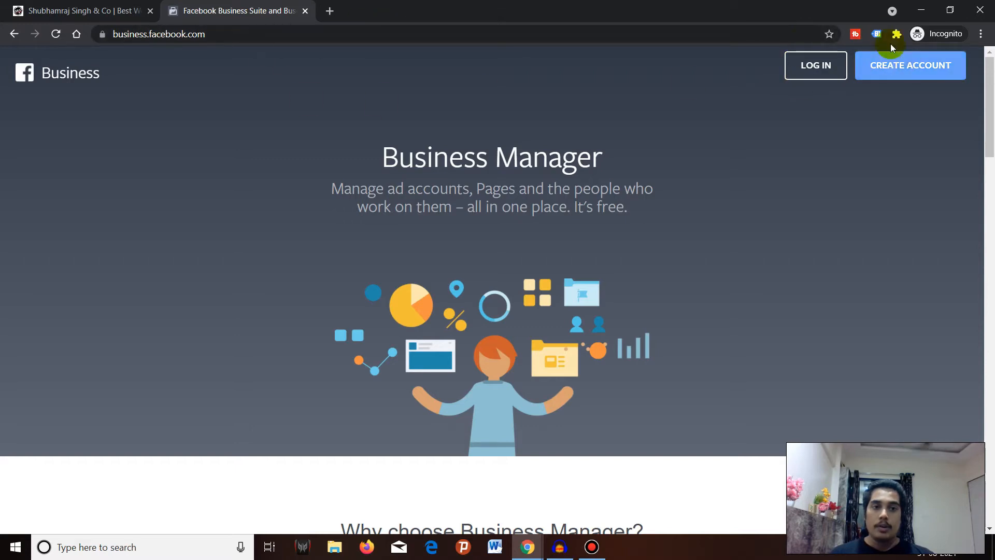
mouse_move(854, 61)
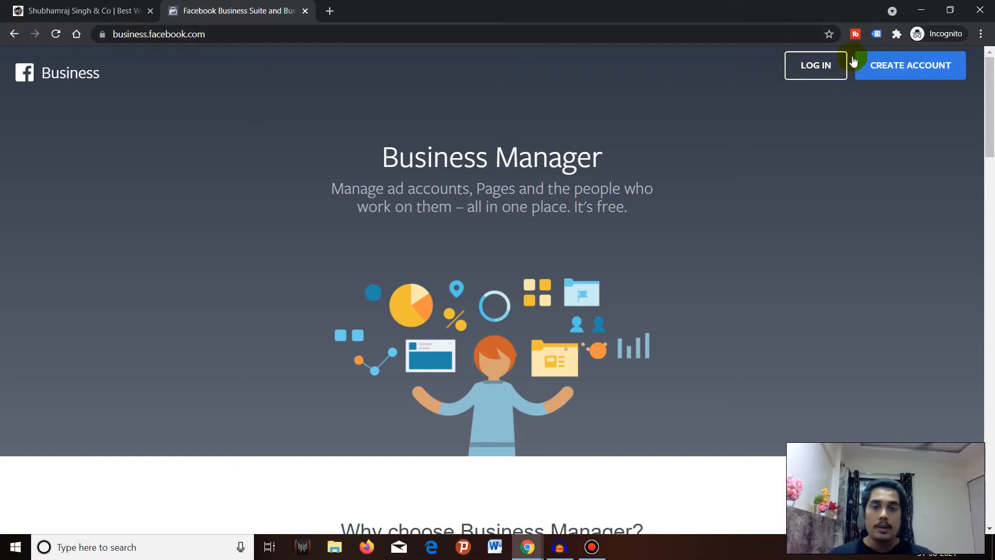
mouse_move(822, 65)
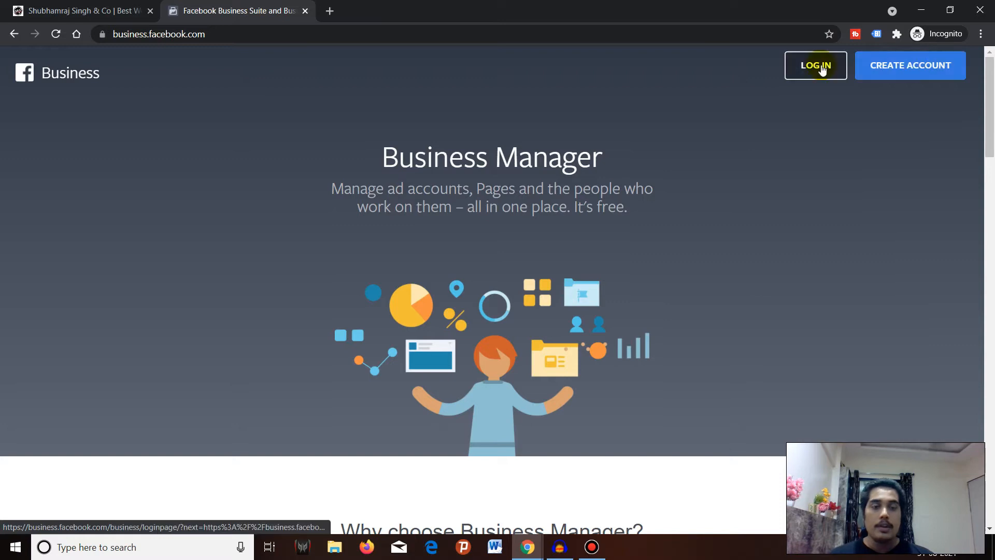
Log in to Business Manager with a Facebook account.
click(816, 66)
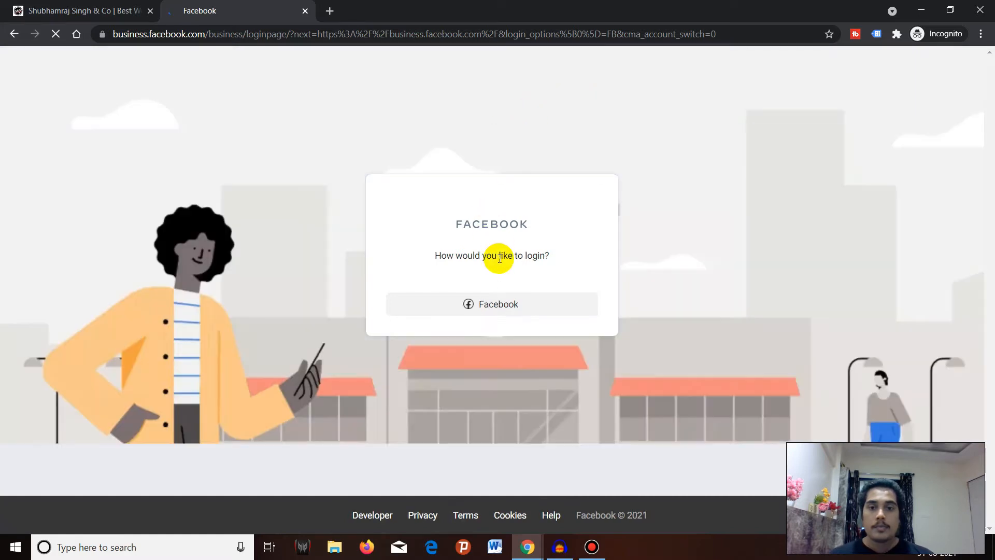
click(482, 305)
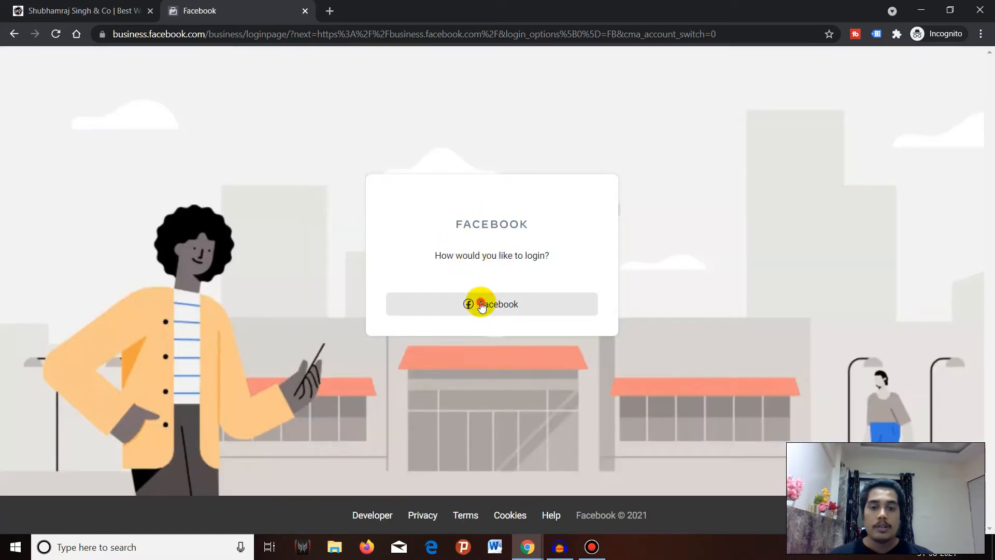
click(492, 304)
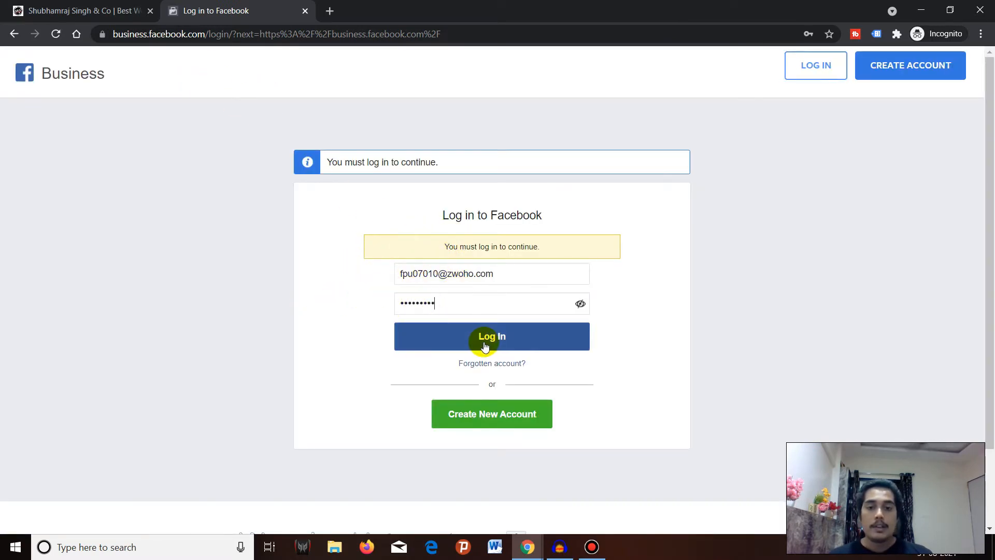
click(492, 336)
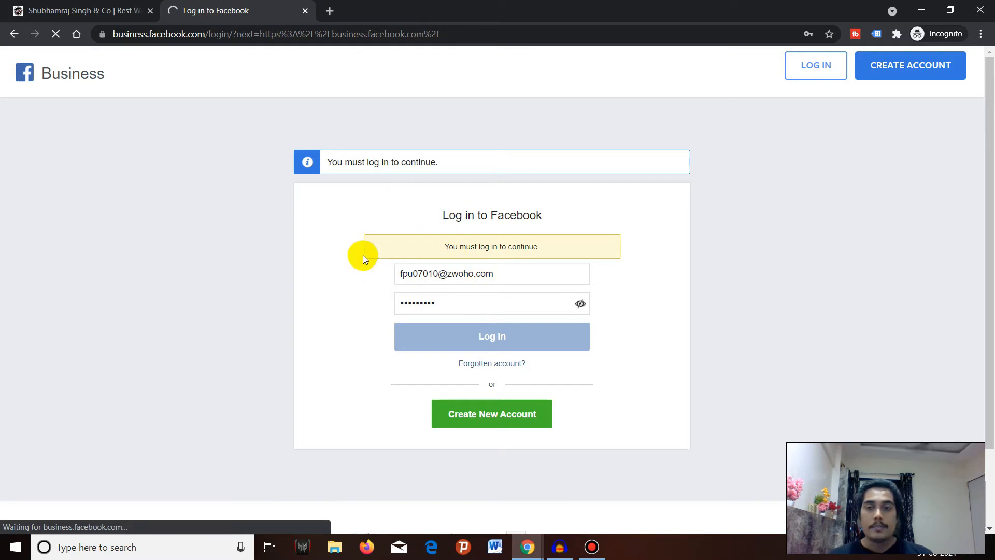
click(492, 336)
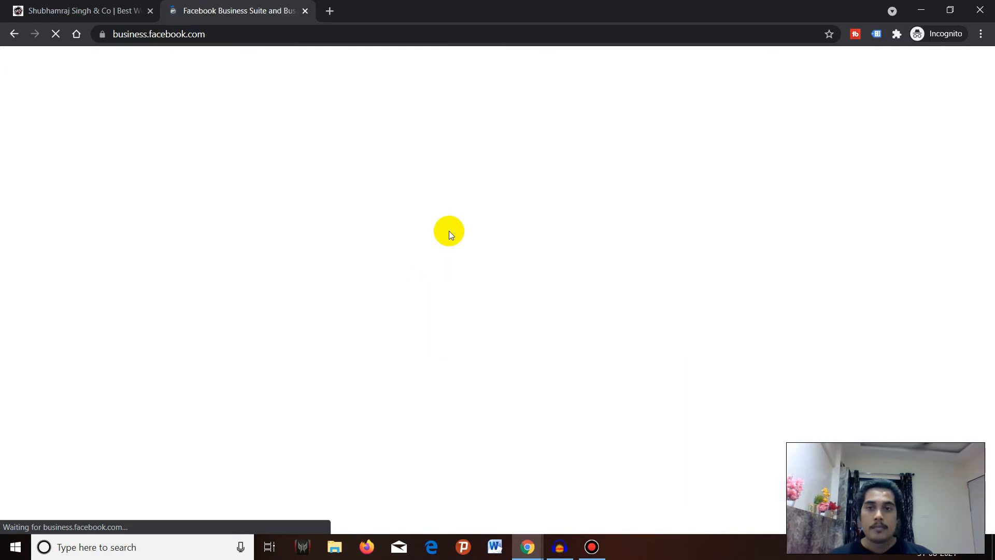
mouse_move(325, 162)
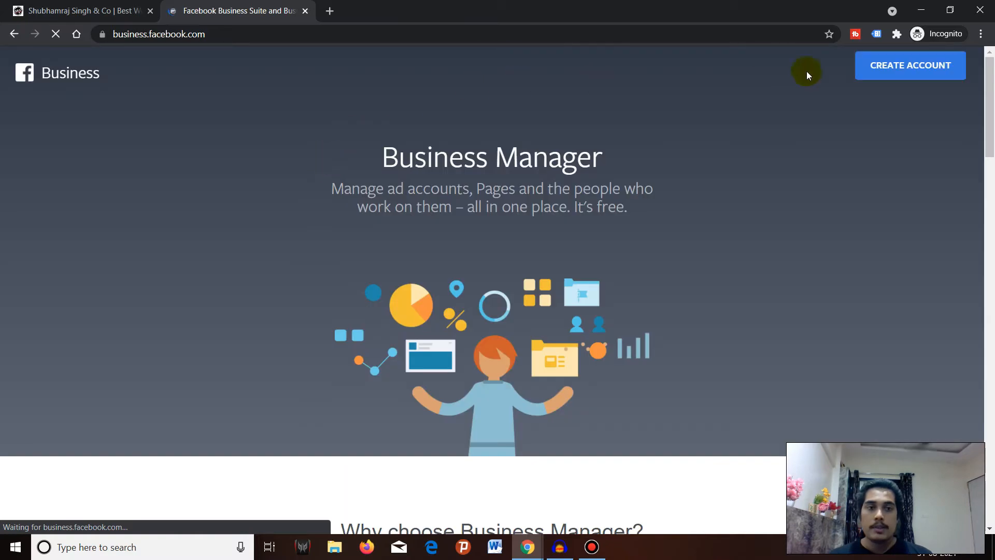
mouse_move(444, 188)
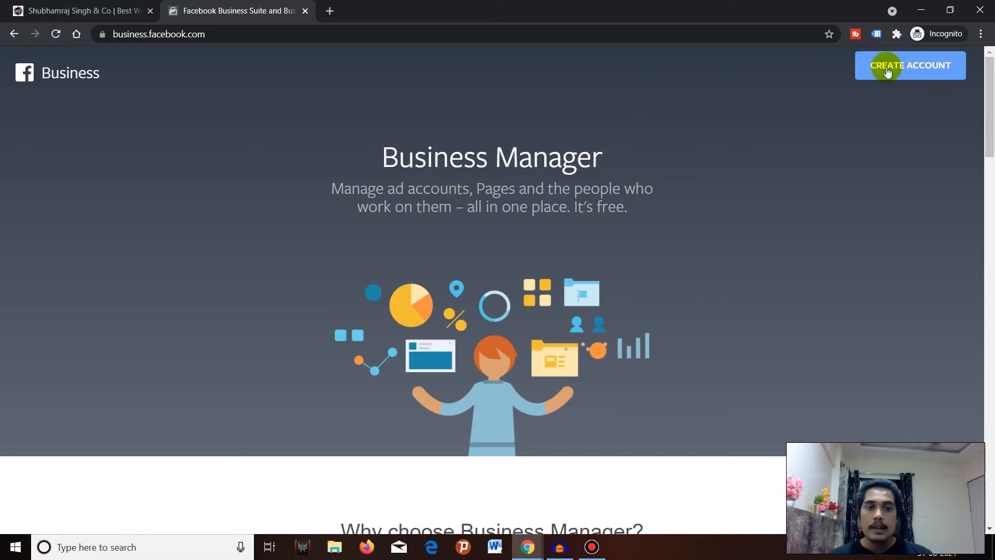
Create a Business Manager account named 'Shubhamraj Singh & Co', keeping the prefilled personal name.
click(888, 70)
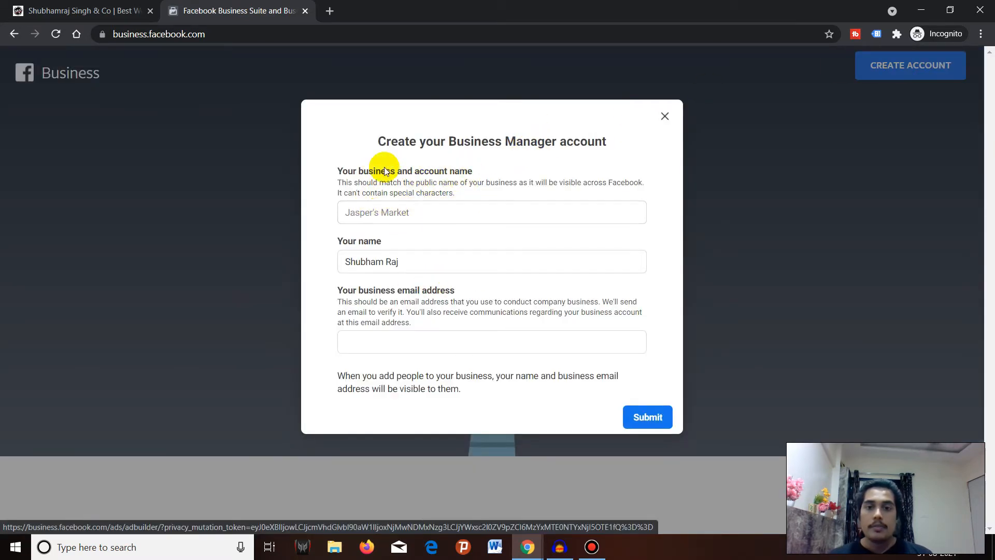
mouse_move(427, 182)
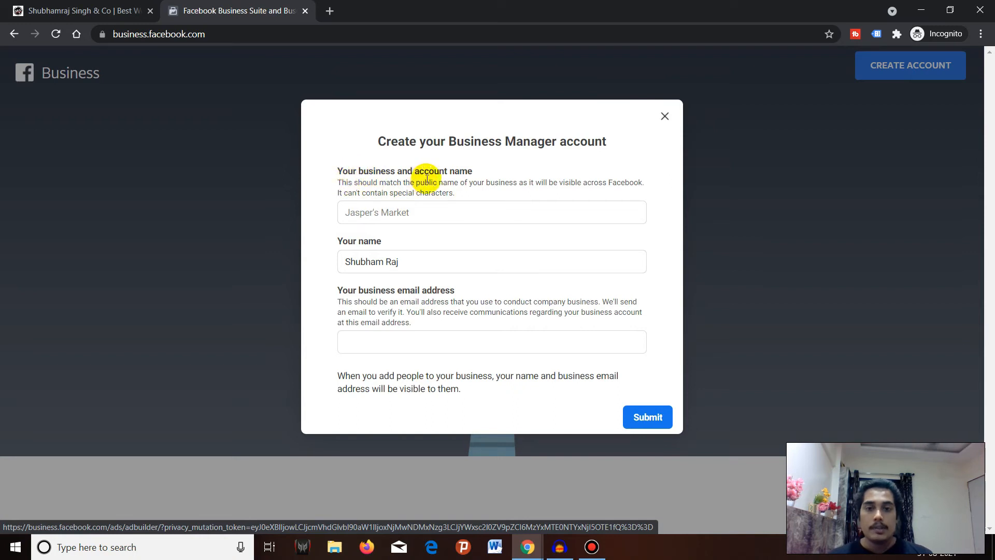
click(413, 212)
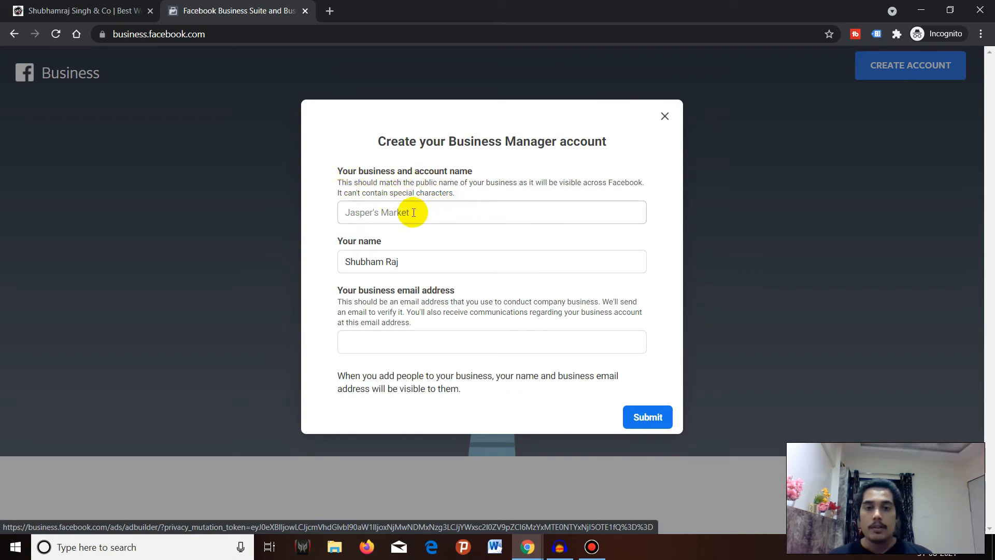
mouse_move(468, 207)
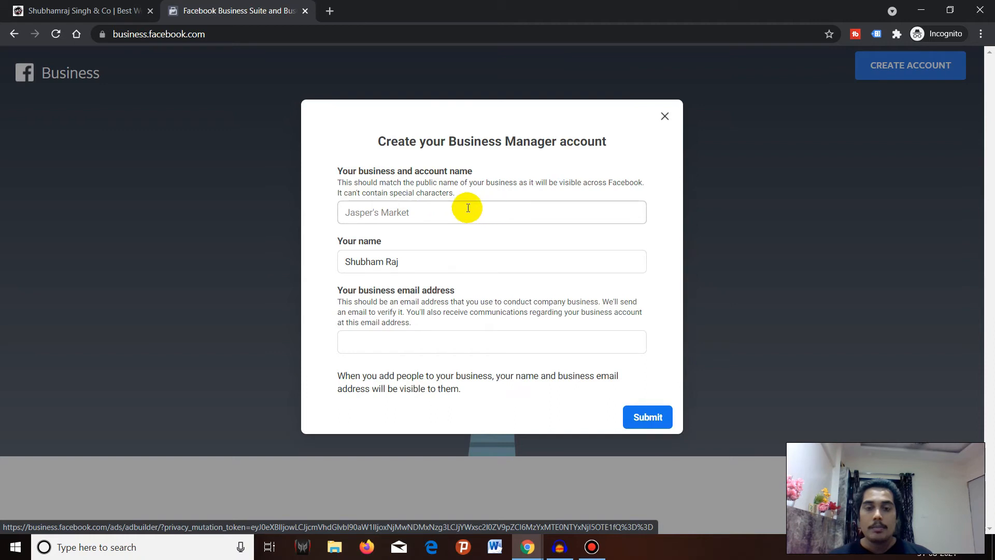
mouse_move(453, 216)
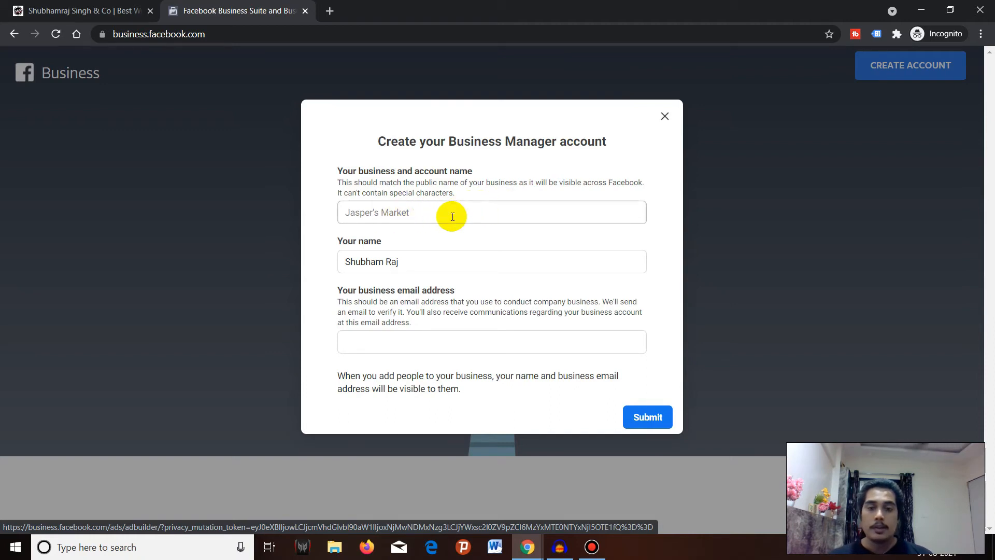
text(Shubh)
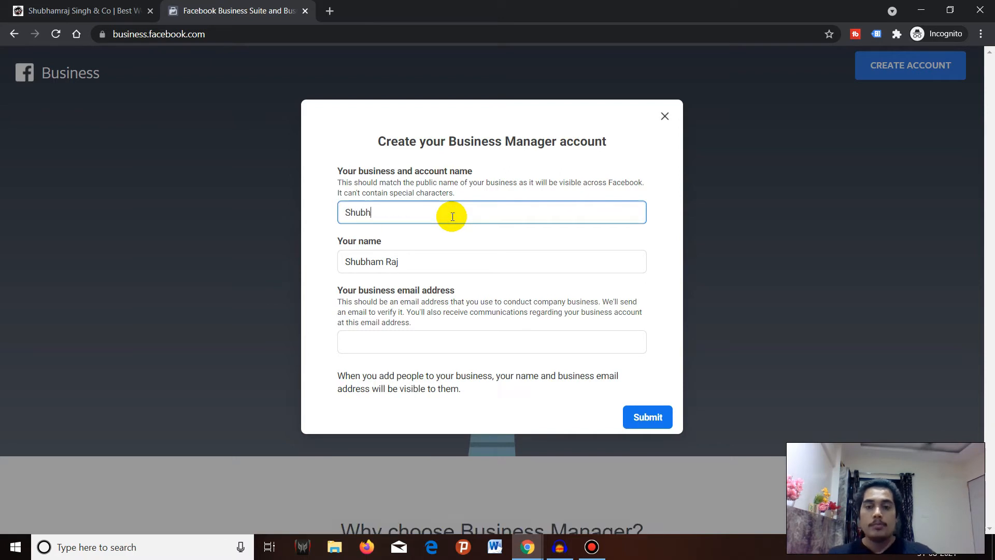
text(amr)
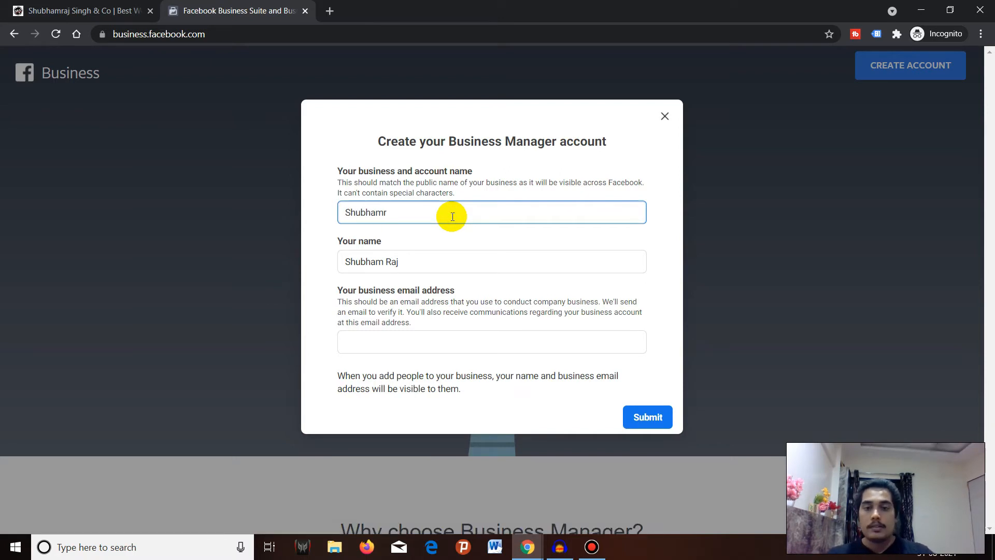
text(aj Singh)
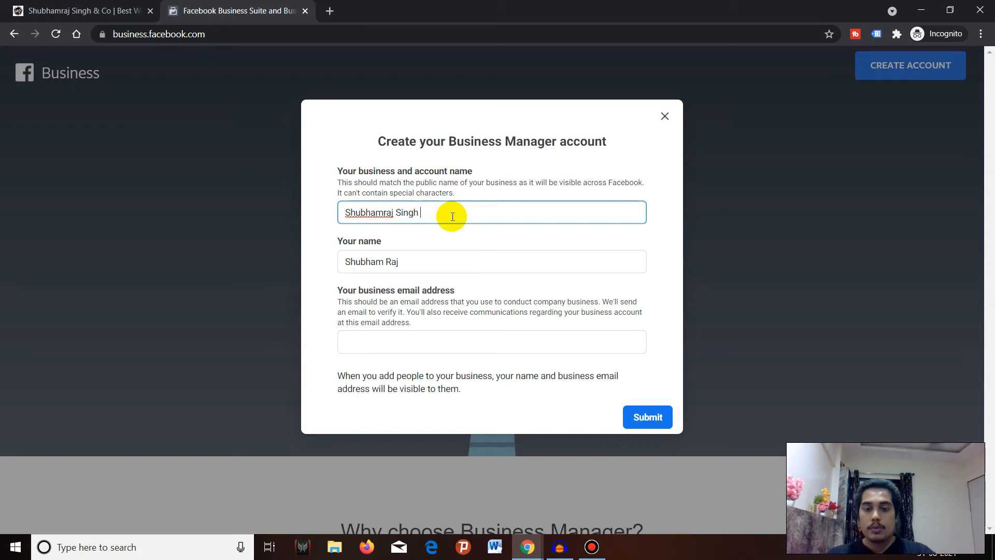
text(& Co)
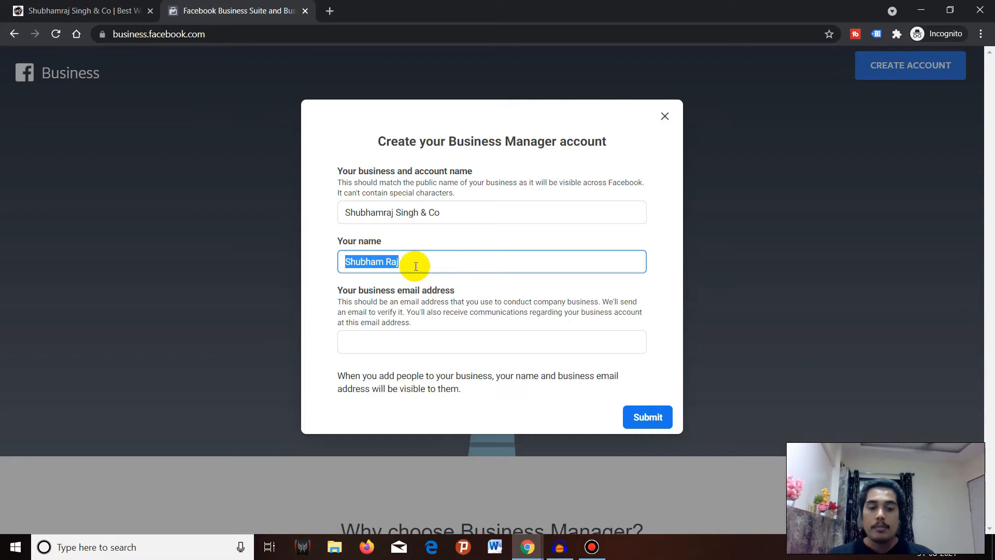
mouse_move(417, 236)
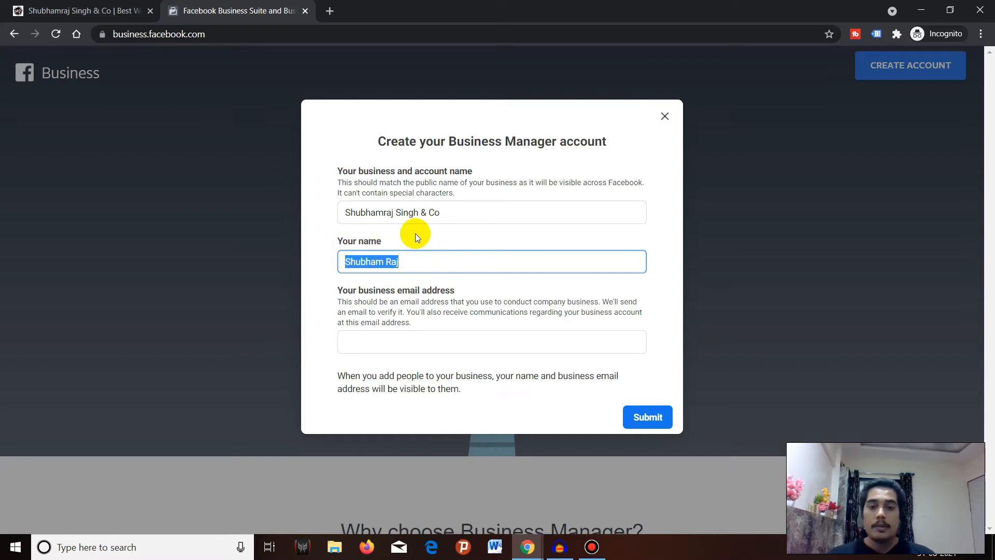
mouse_move(413, 249)
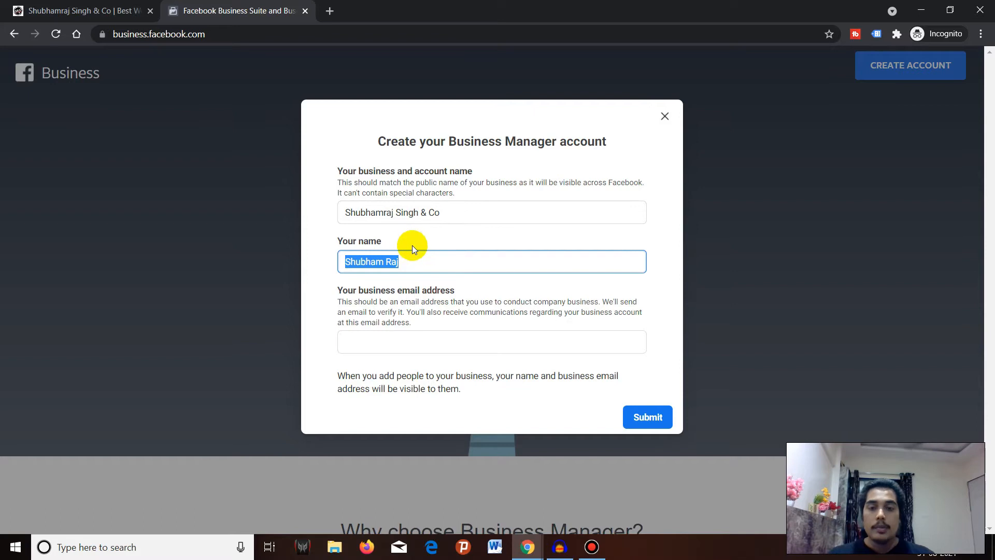
mouse_move(424, 262)
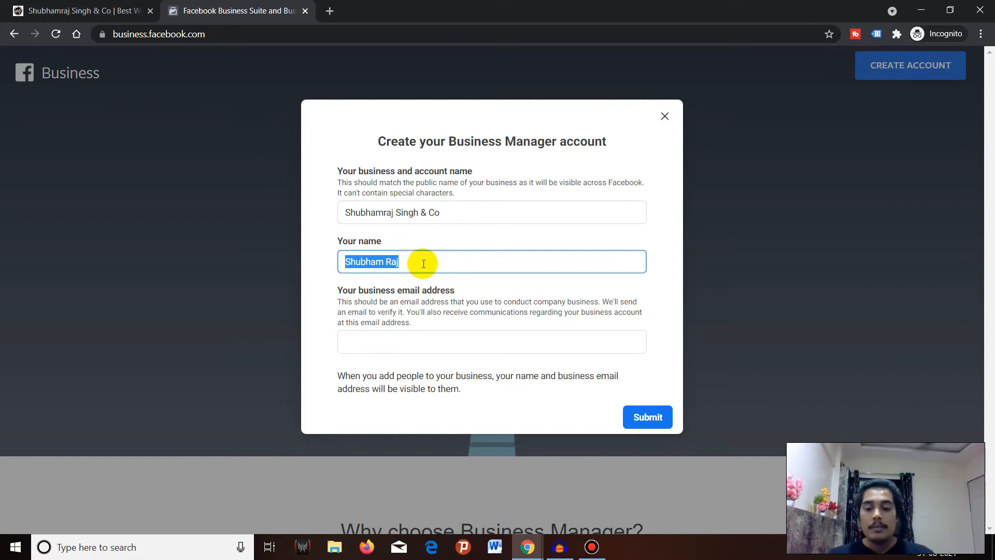
click(415, 261)
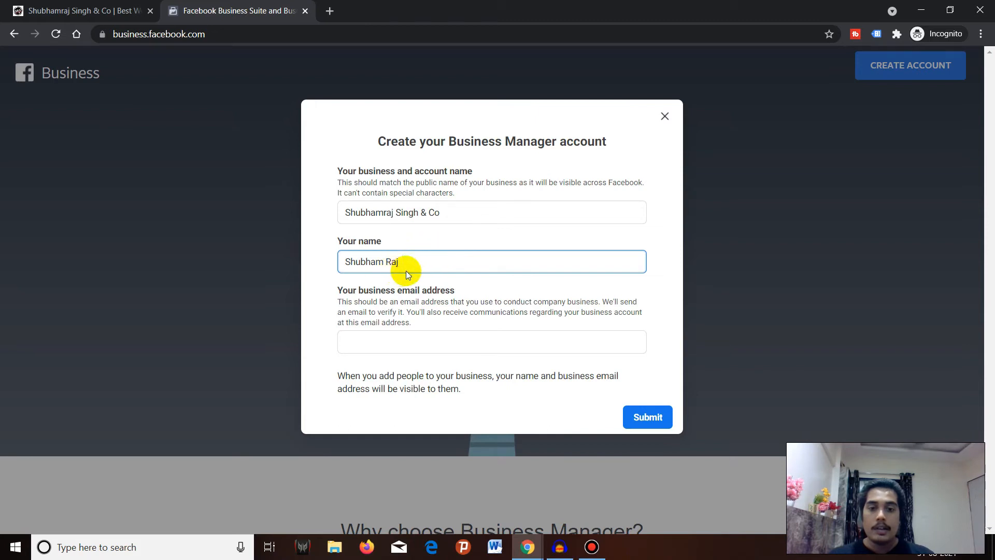
mouse_move(331, 316)
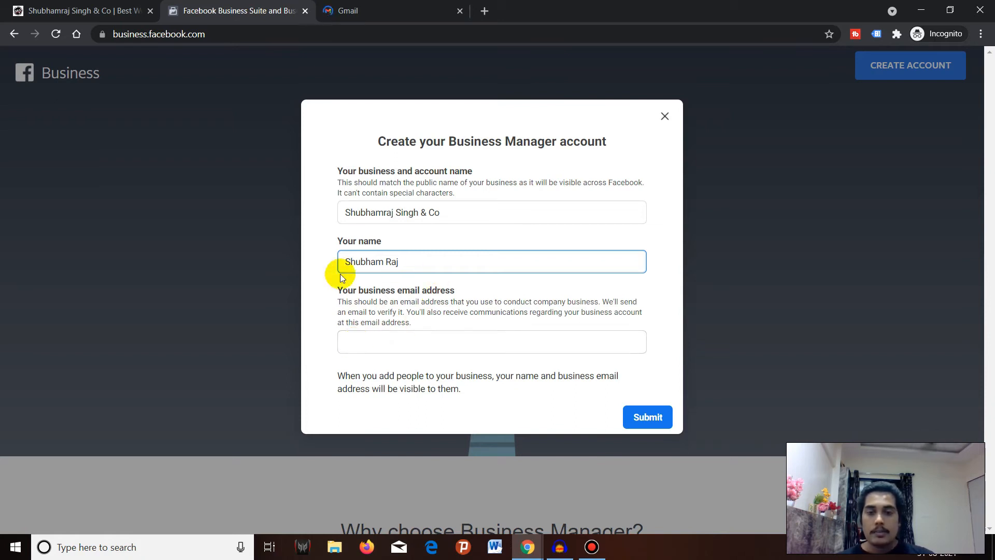
mouse_move(401, 315)
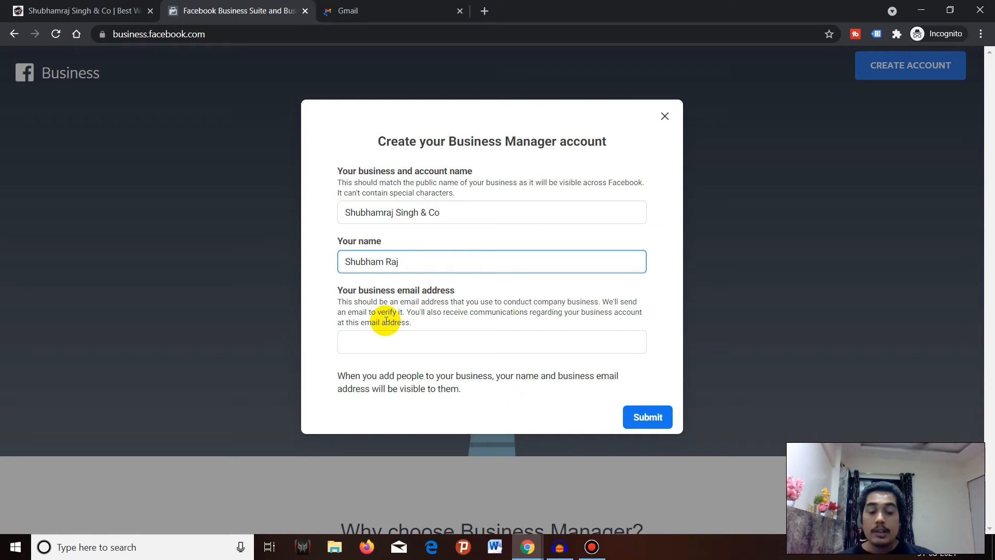
mouse_move(387, 344)
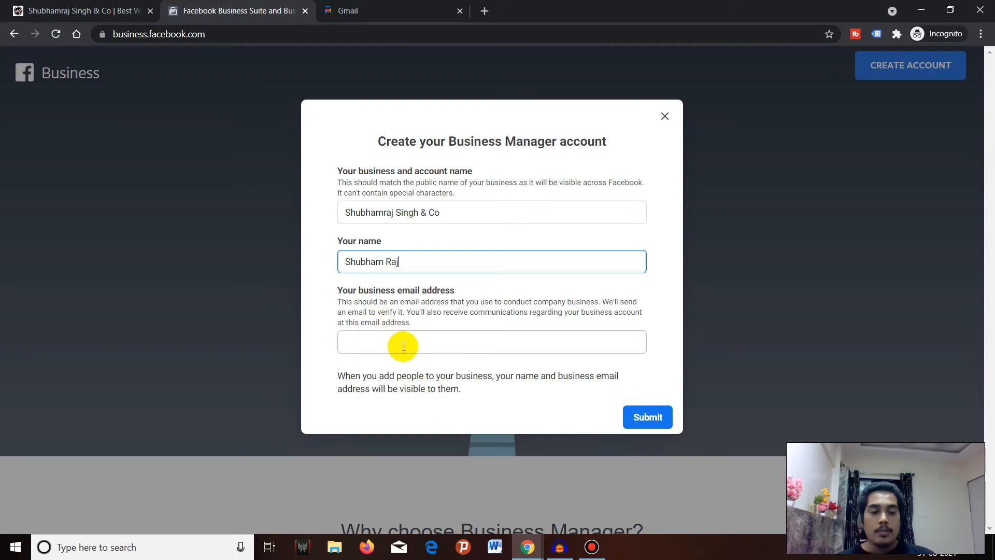
mouse_move(400, 333)
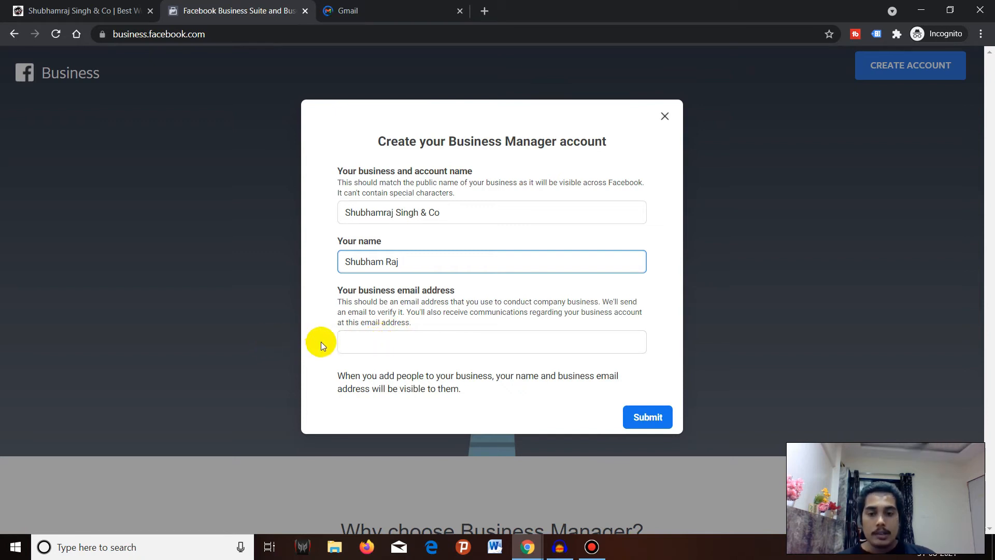
mouse_move(386, 339)
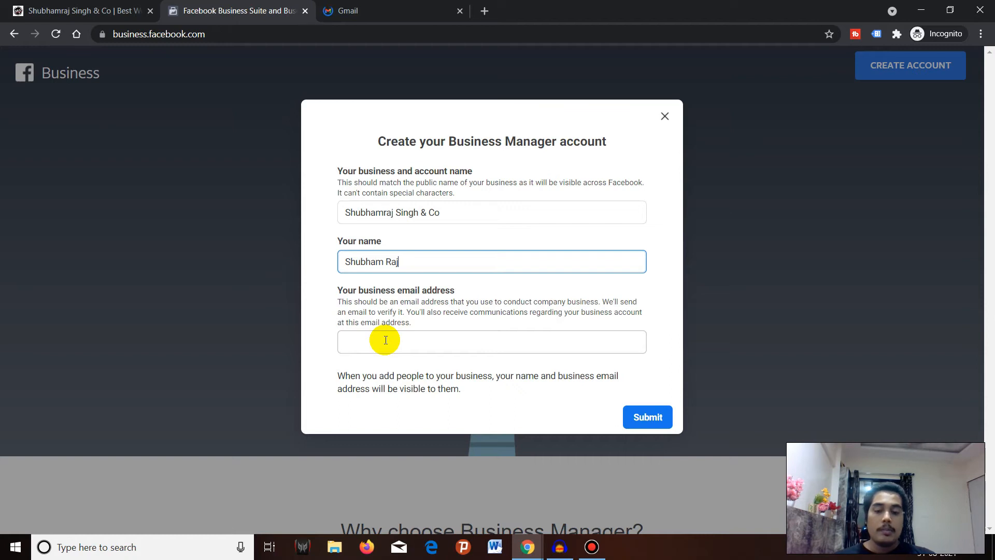
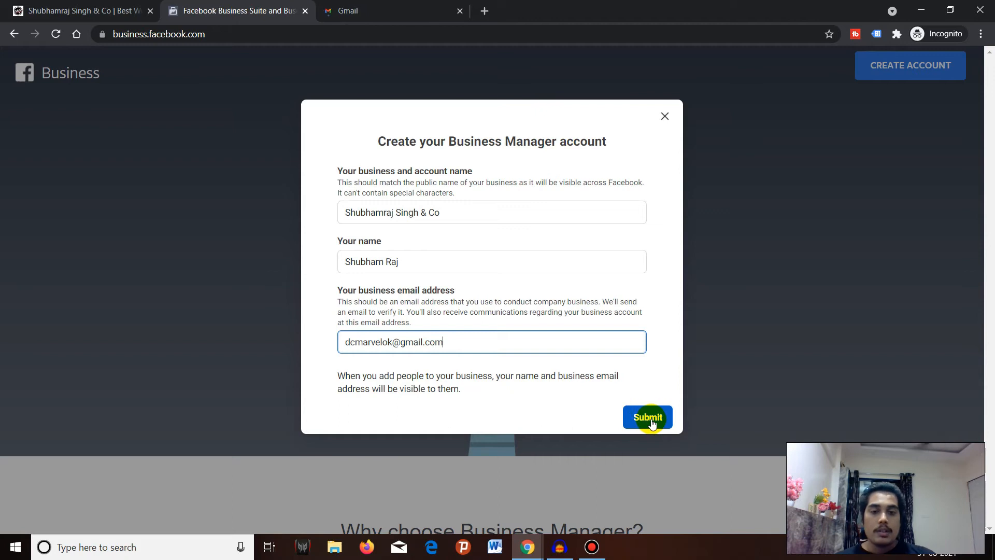
click(647, 417)
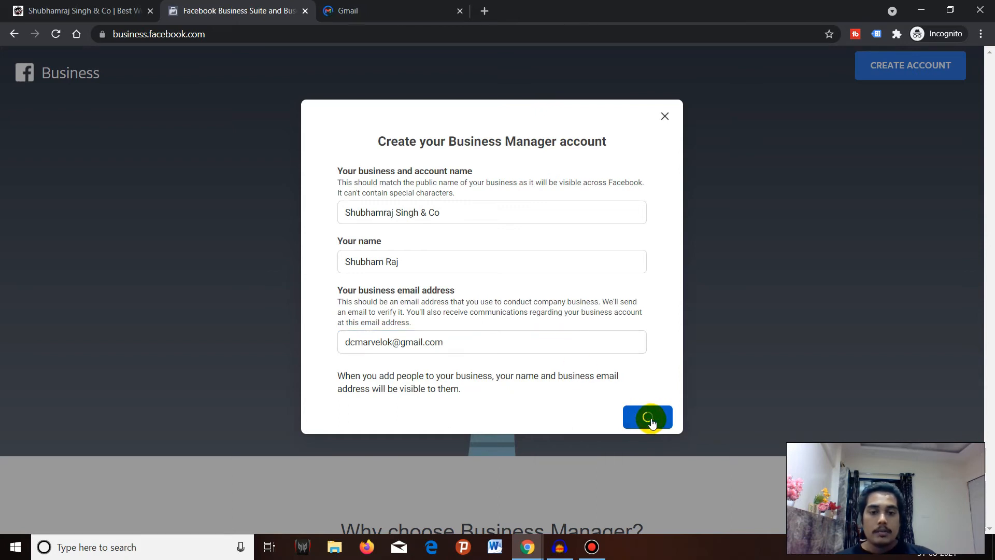
click(648, 417)
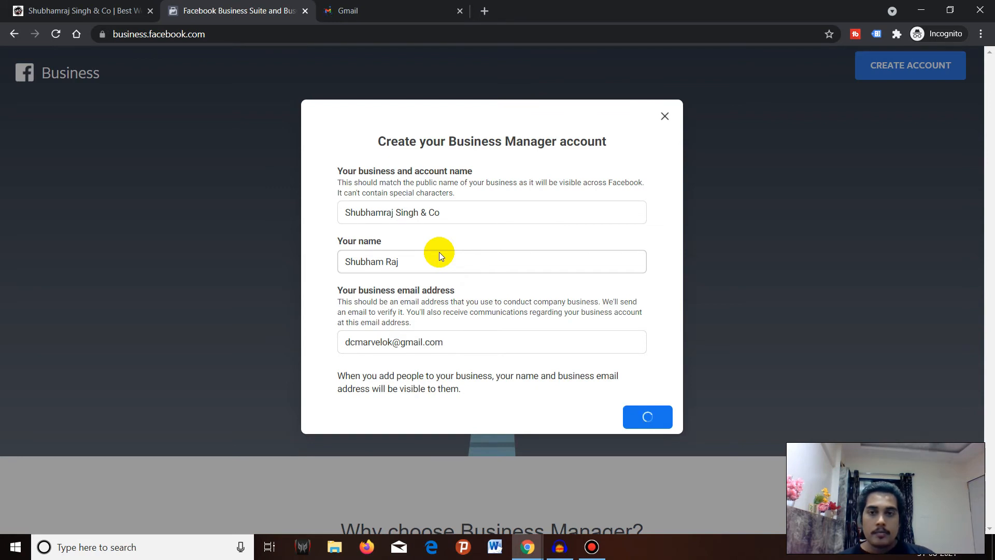
click(647, 417)
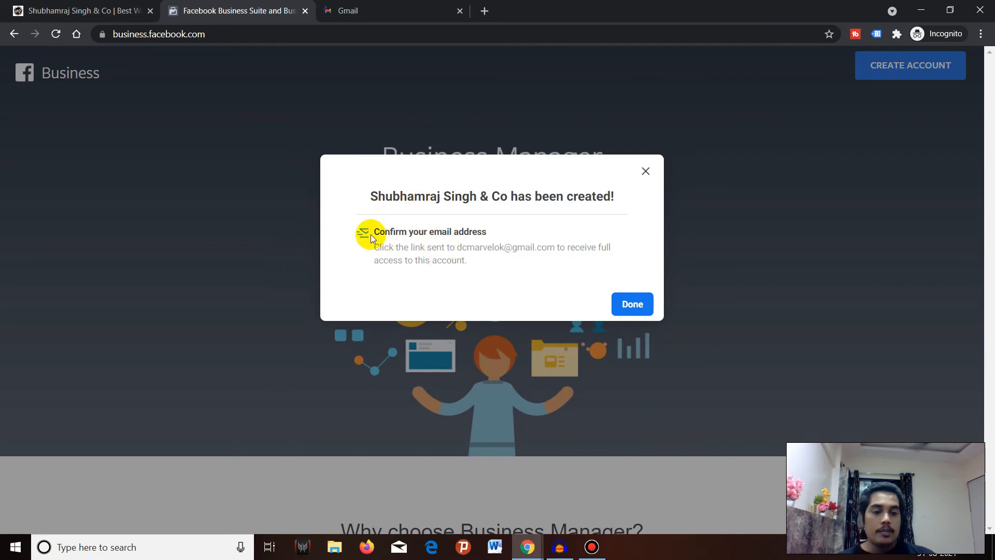
mouse_move(392, 247)
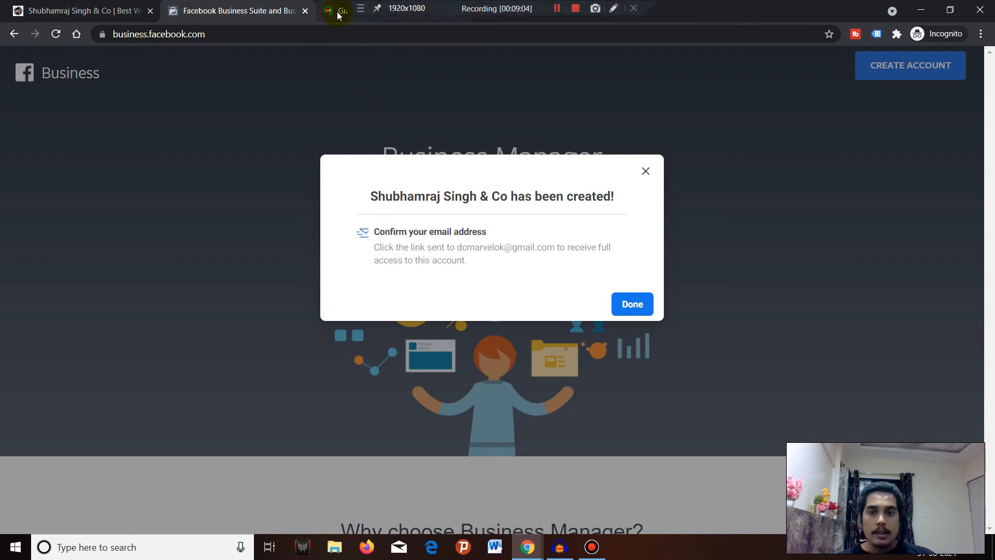
Switch to Gmail and refresh the inbox to find Facebook's confirmation email.
click(339, 11)
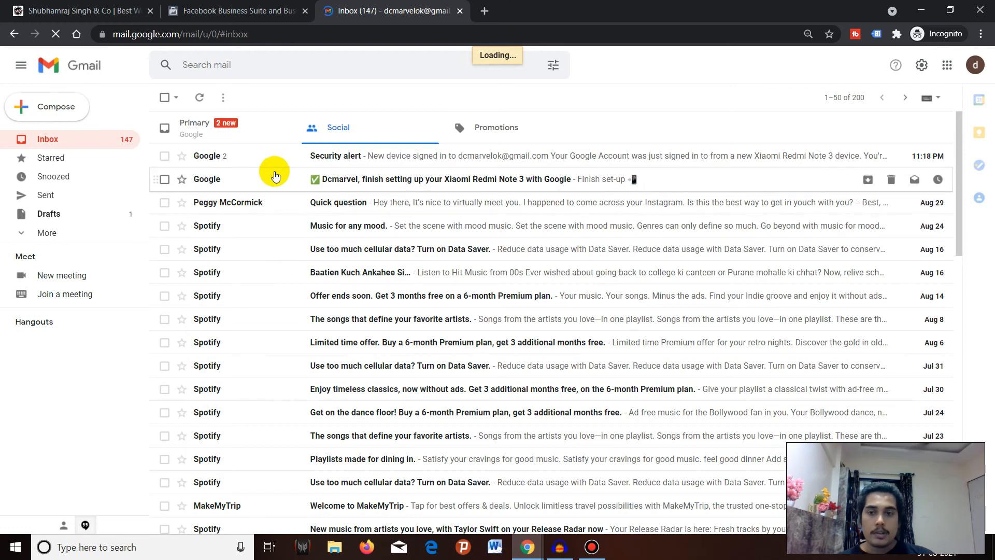
mouse_move(356, 106)
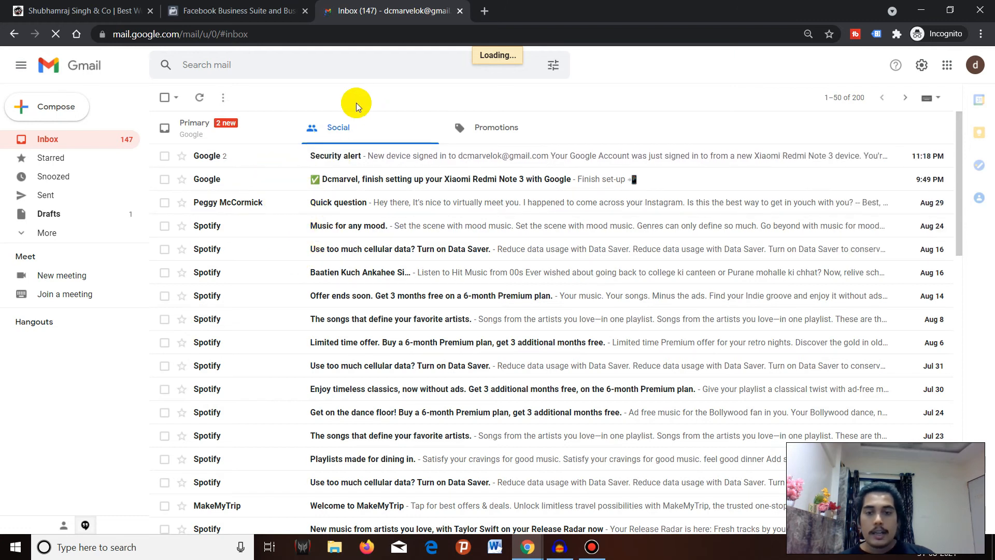
mouse_move(351, 129)
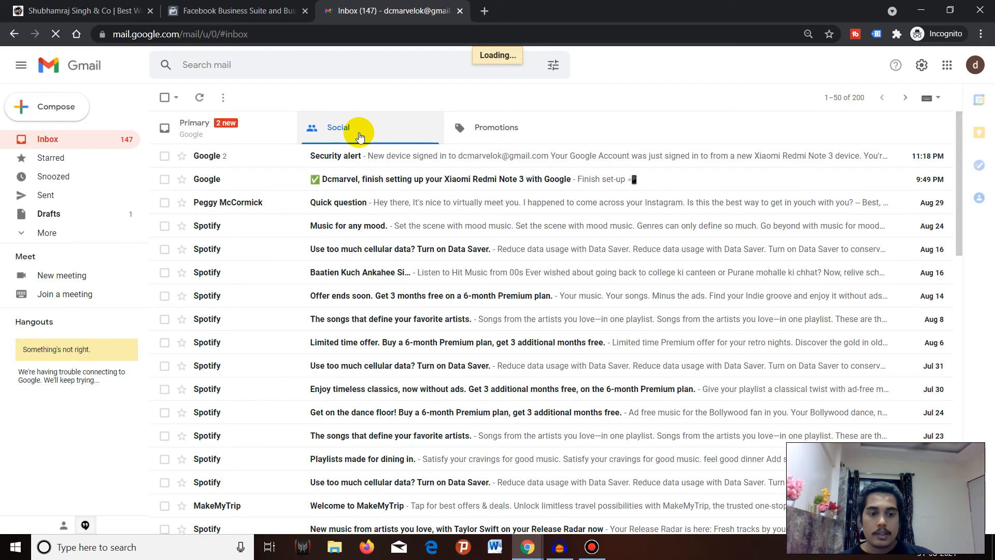
click(338, 127)
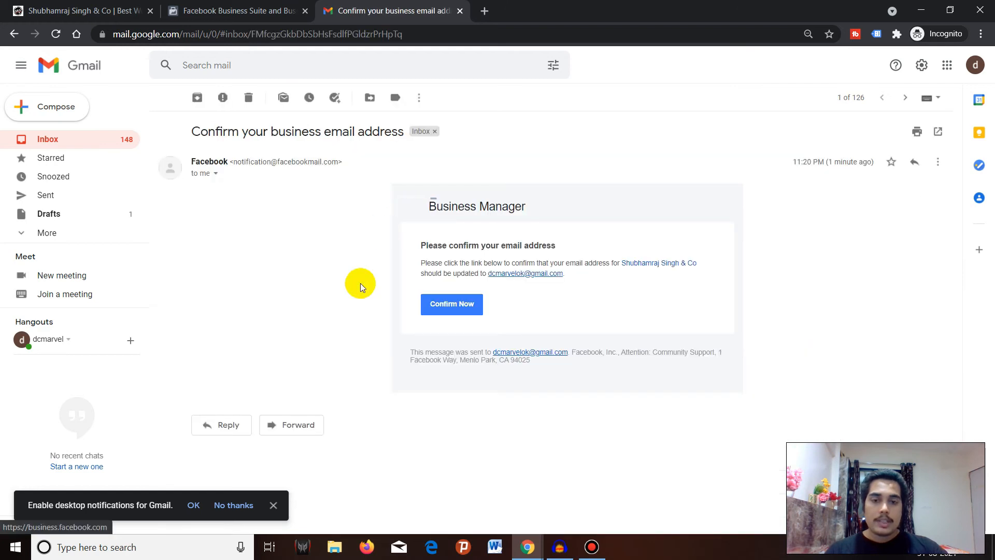
Click 'Confirm Now' in the Facebook email to verify the business address.
click(451, 304)
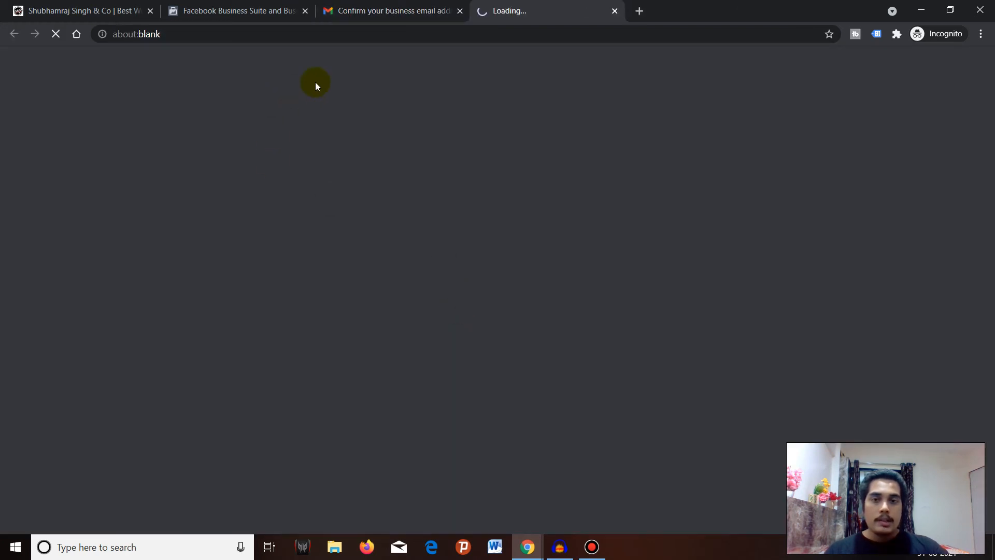
mouse_move(527, 8)
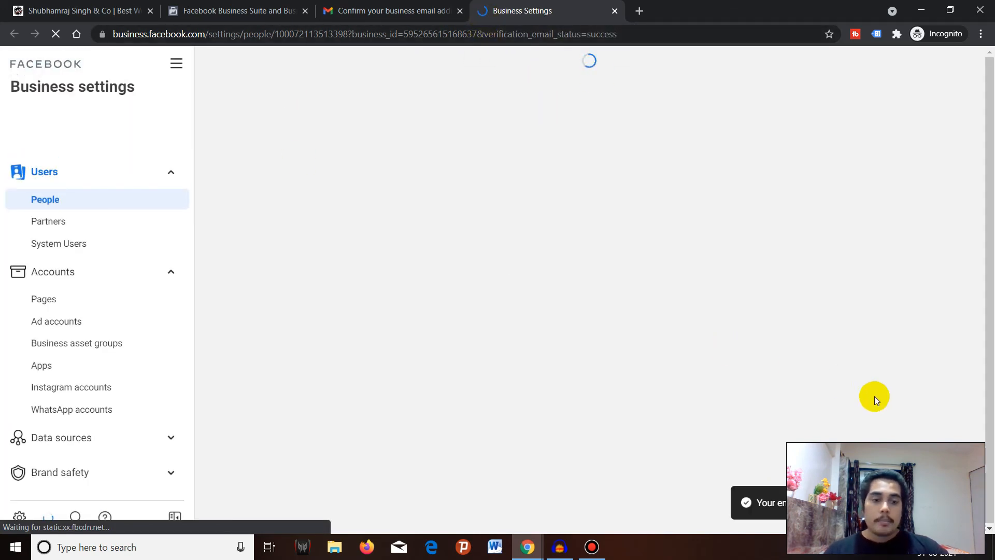
mouse_move(412, 237)
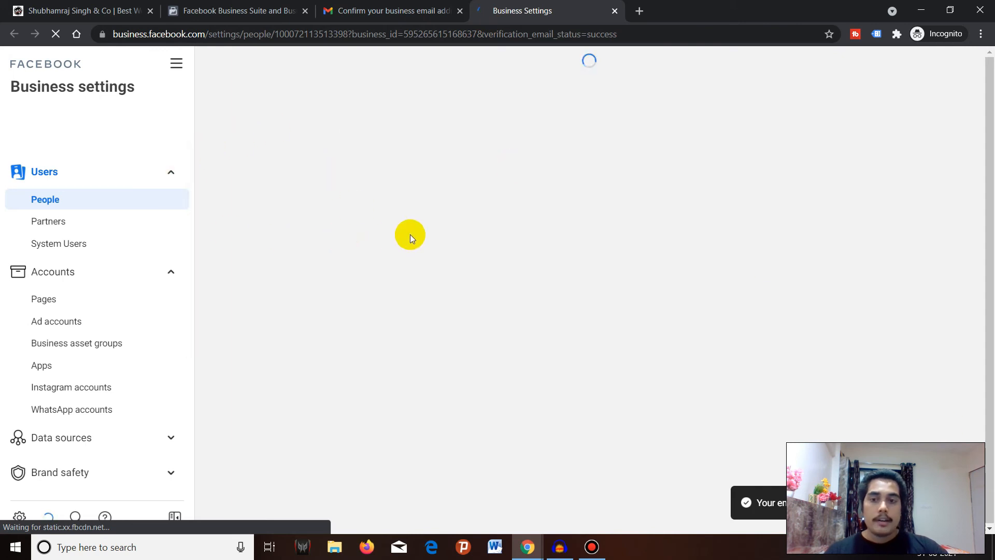
Scroll through the Business Settings People page to review the admin user's assets.
scroll(down, 3)
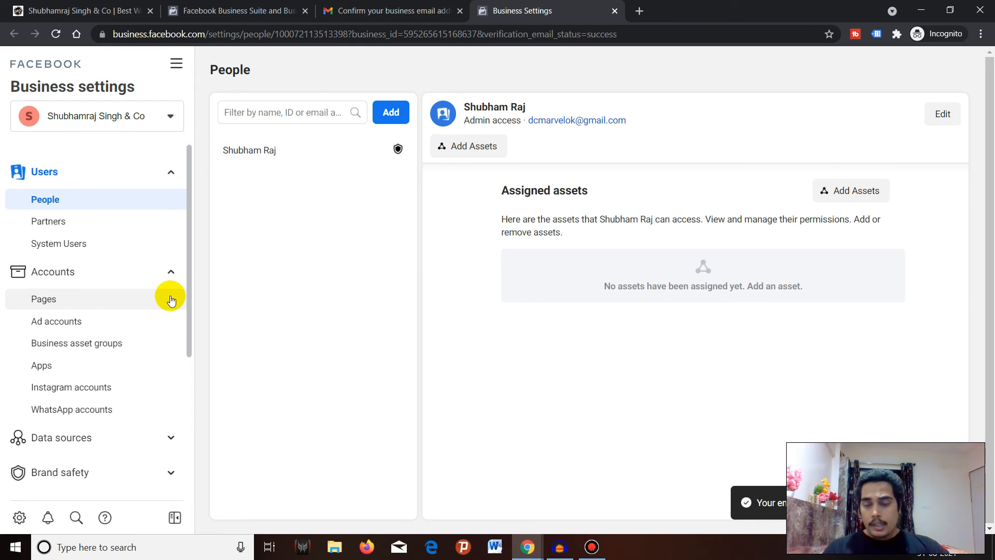
scroll(down, 3)
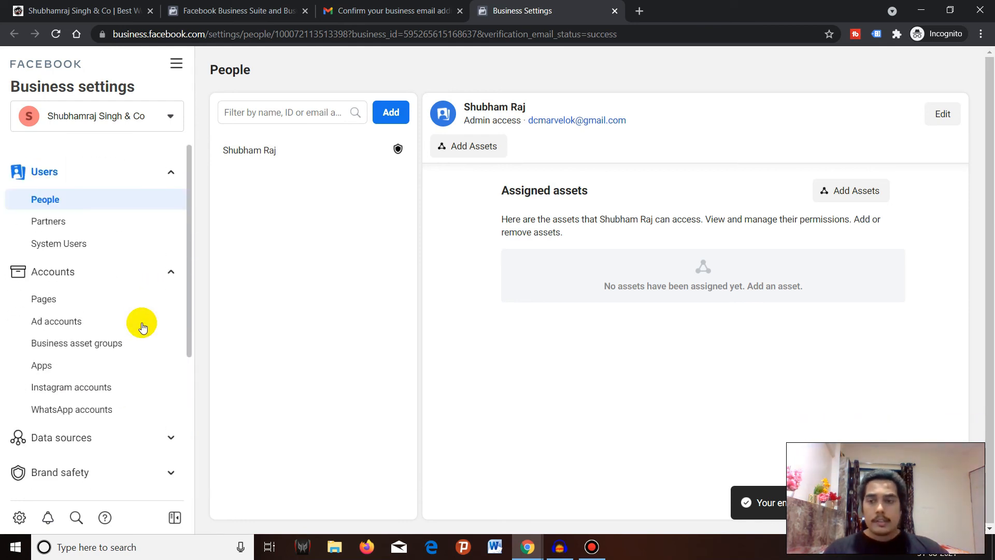
mouse_move(161, 184)
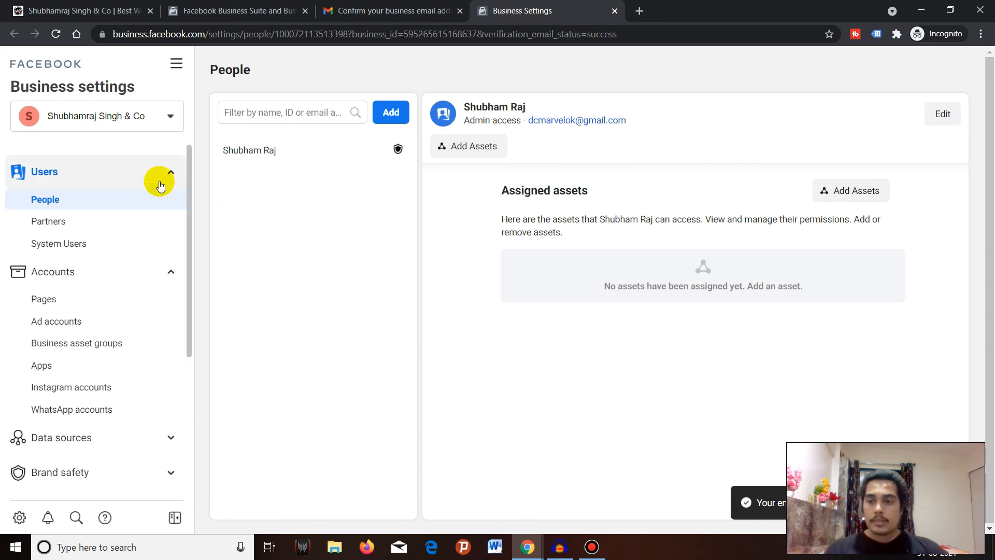
mouse_move(99, 200)
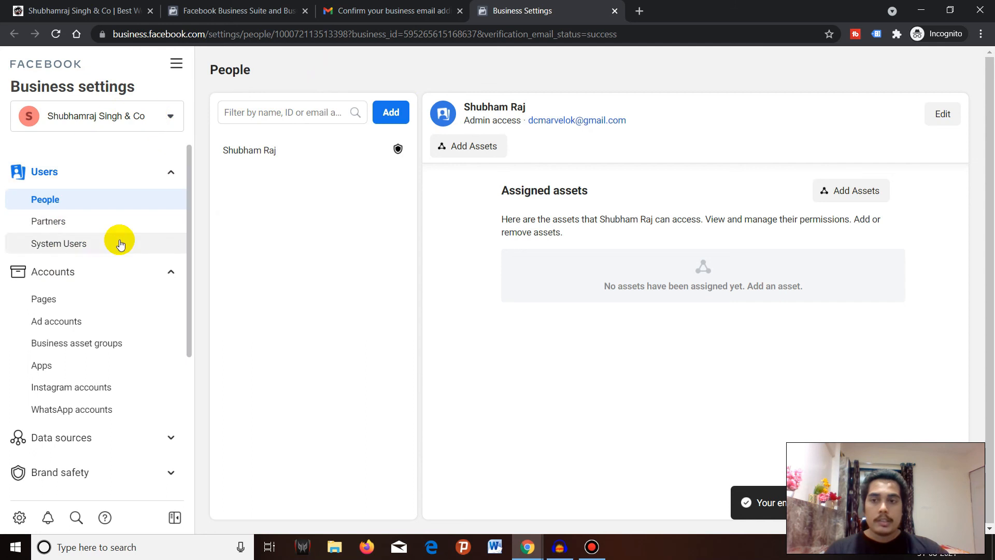
mouse_move(211, 112)
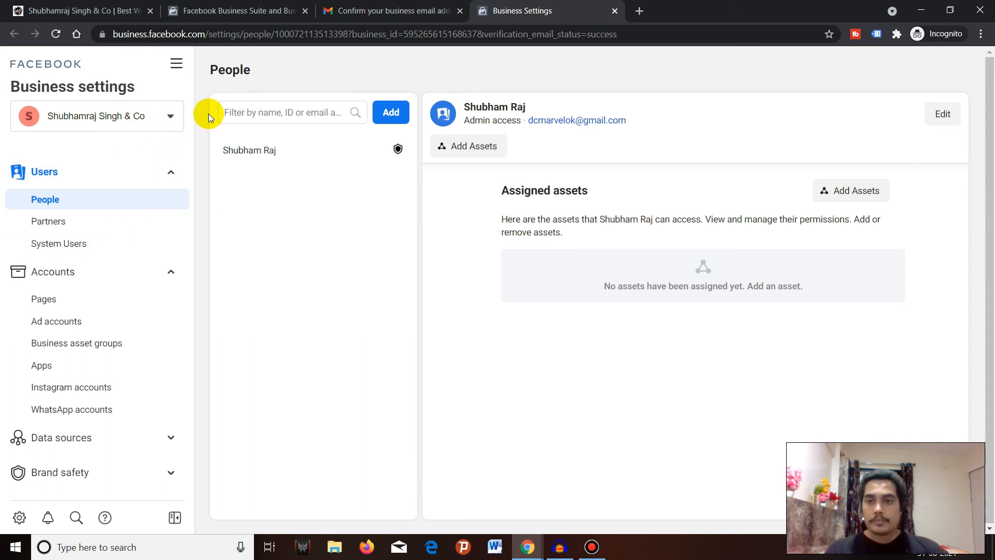
mouse_move(150, 174)
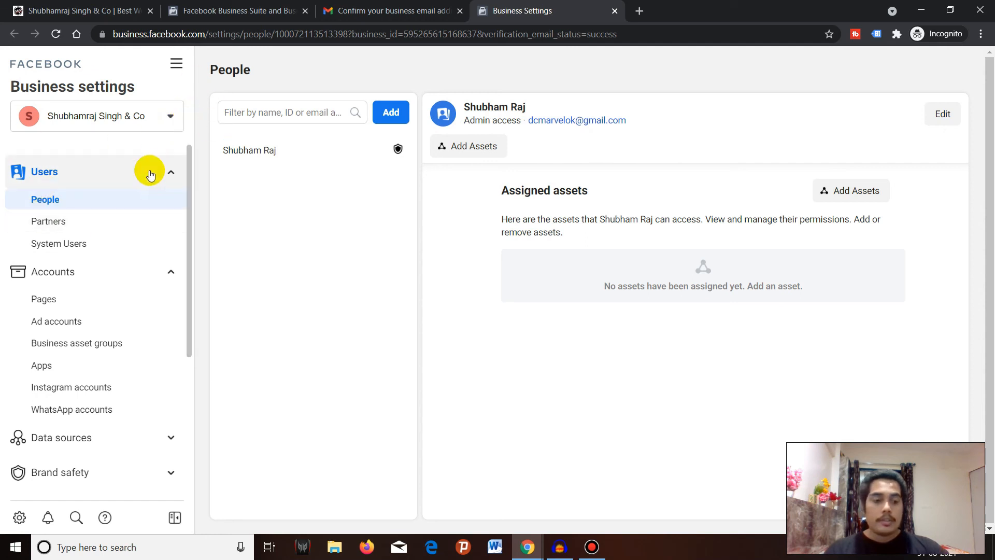
mouse_move(90, 279)
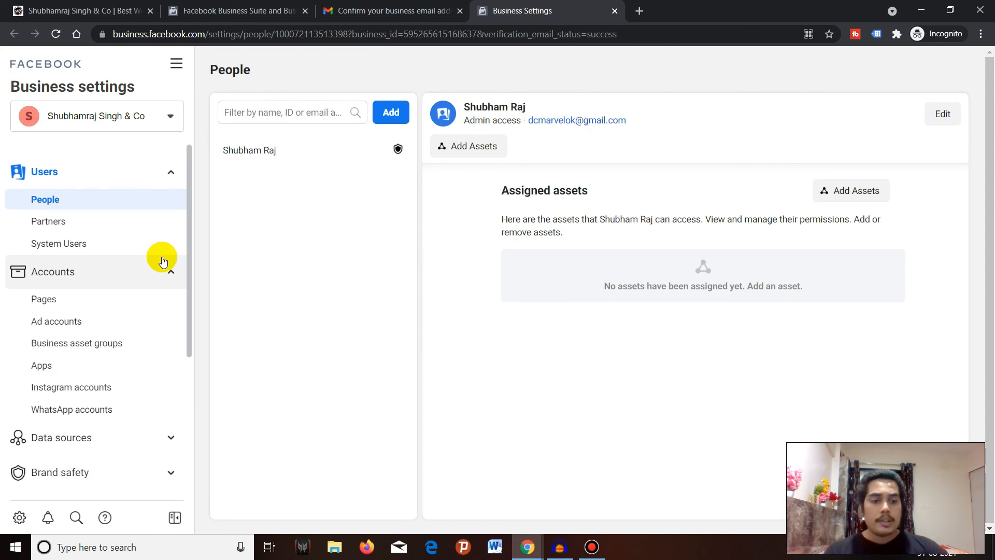
mouse_move(194, 253)
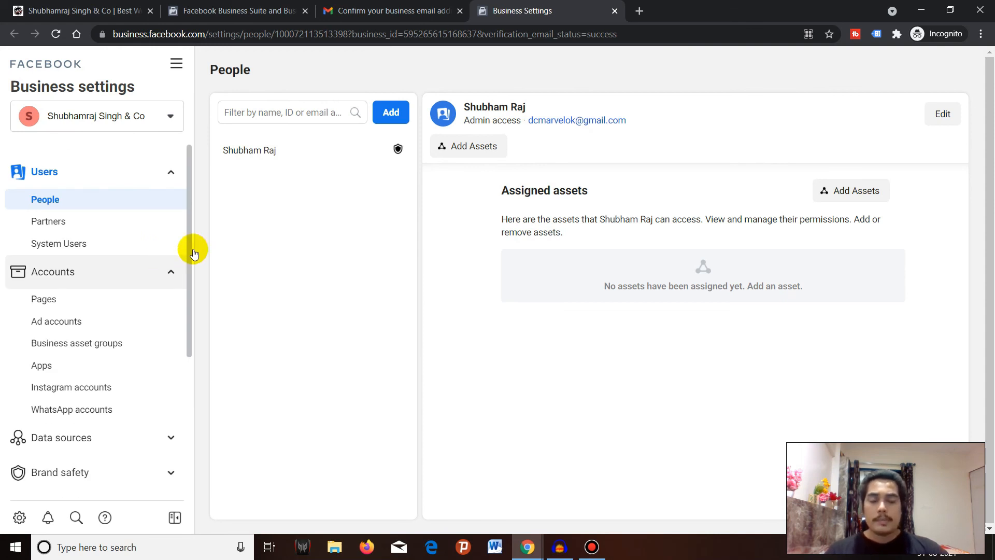
mouse_move(347, 81)
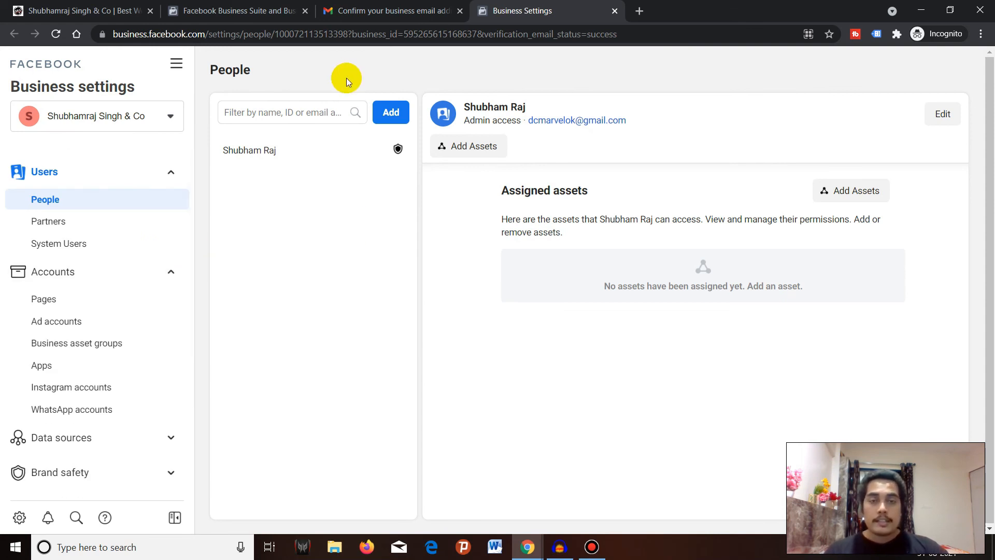